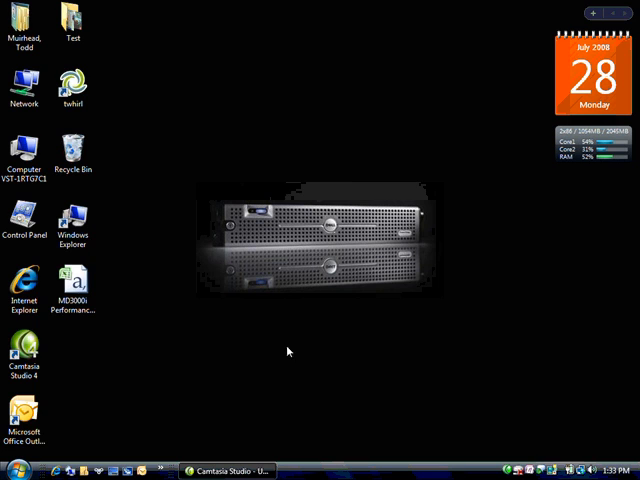
mouse_move(112, 304)
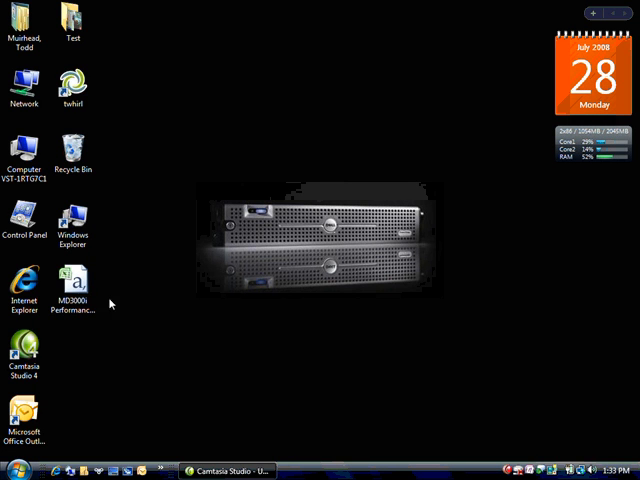
Step: Open MD3000i Performance.csv from the desktop in Excel
left_click(72, 280)
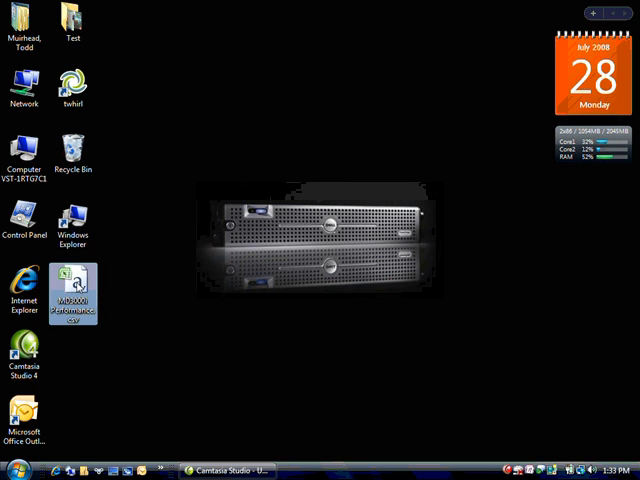
double_click(72, 290)
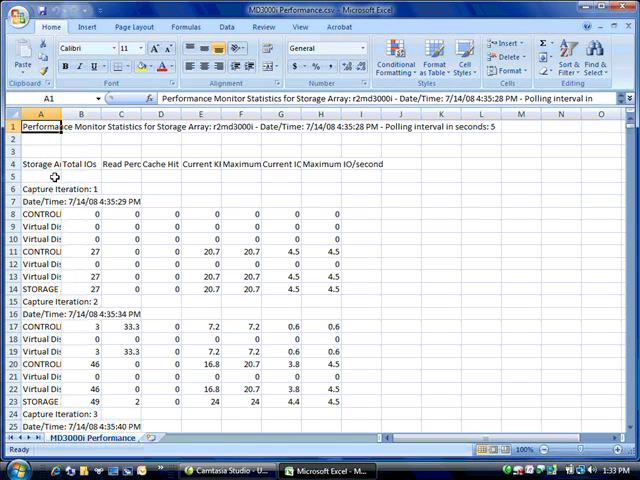
Step: Select cell A5 as the freeze point so rows 1–4 stay in view
left_click(40, 177)
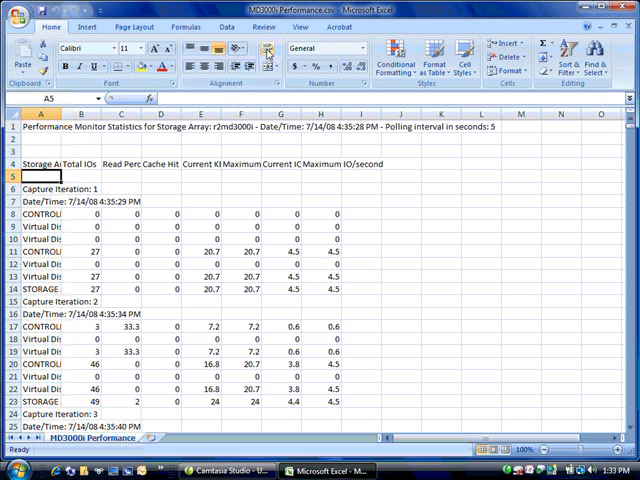
left_click(302, 27)
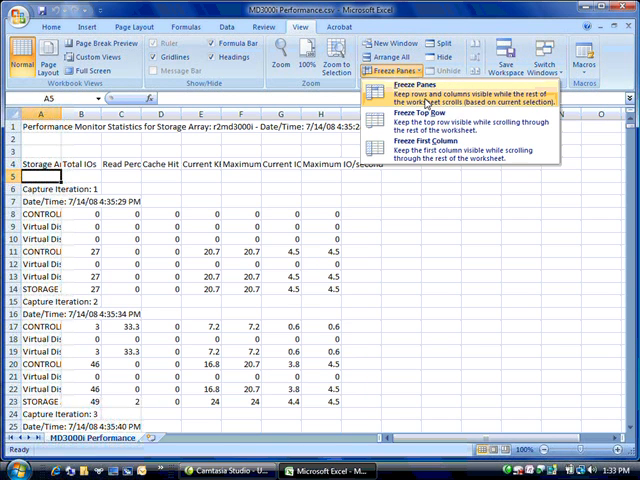
mouse_move(450, 123)
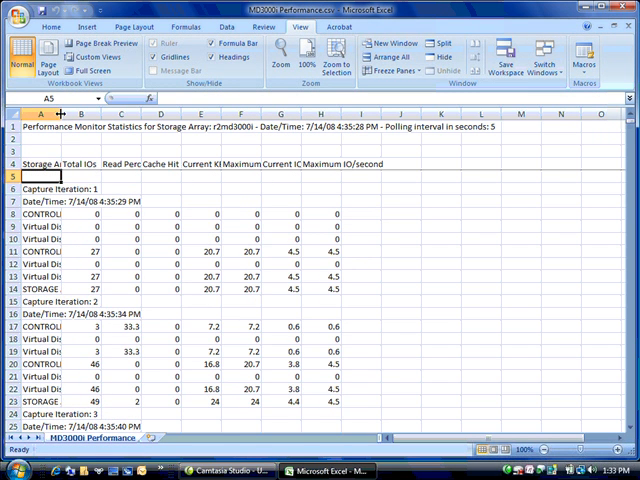
Step: Widen column A and the data columns so array names and titles read fully
left_click_drag(60, 113, 100, 113)
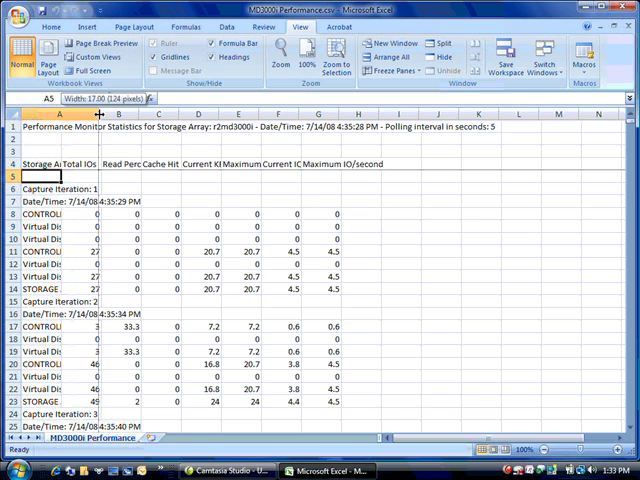
left_click_drag(108, 112, 145, 112)
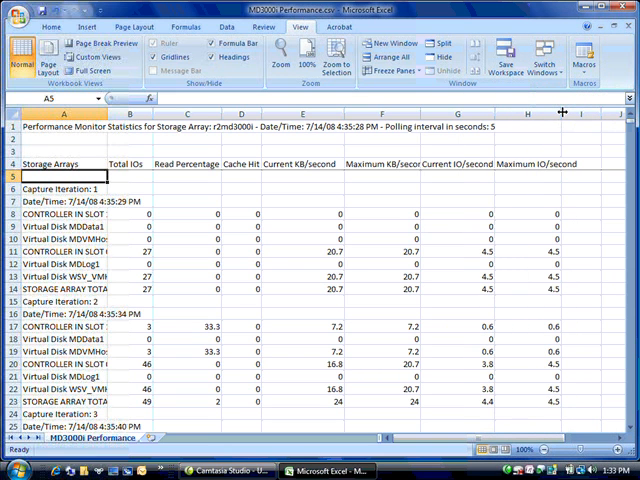
mouse_move(260, 194)
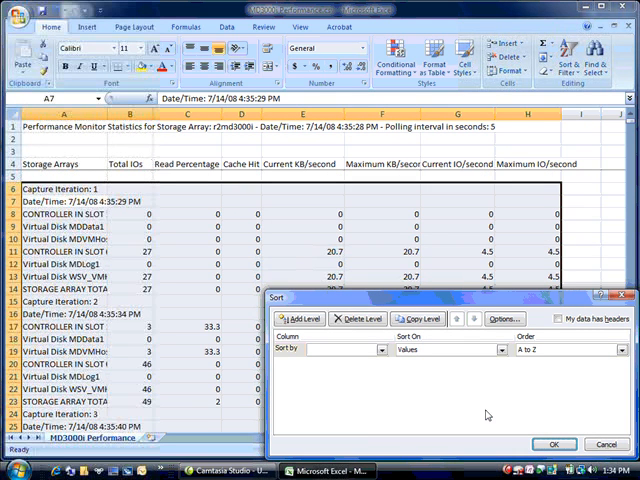
Step: Sort the data rows by Column A, A to Z
left_click(380, 350)
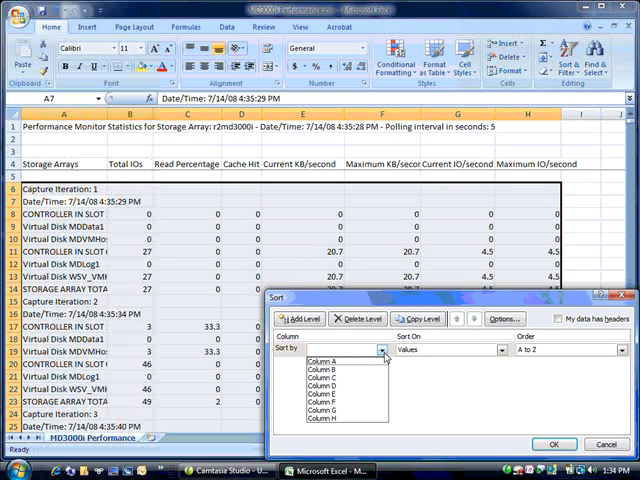
left_click(340, 362)
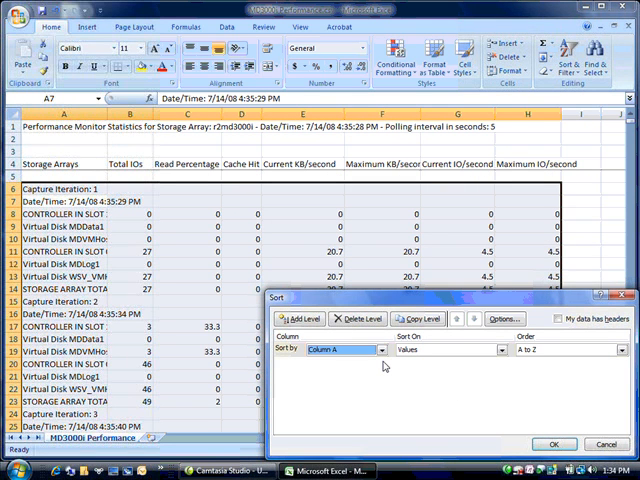
left_click(554, 444)
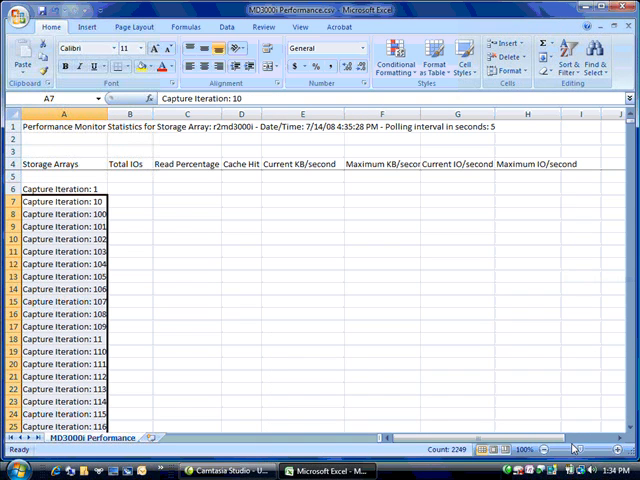
mouse_move(151, 320)
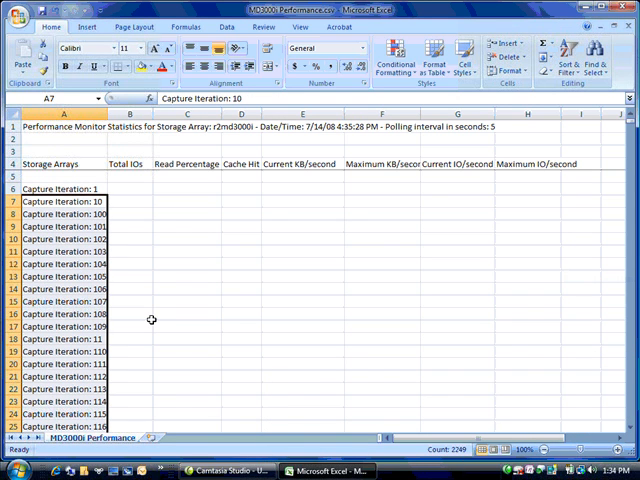
scroll("down", 3)
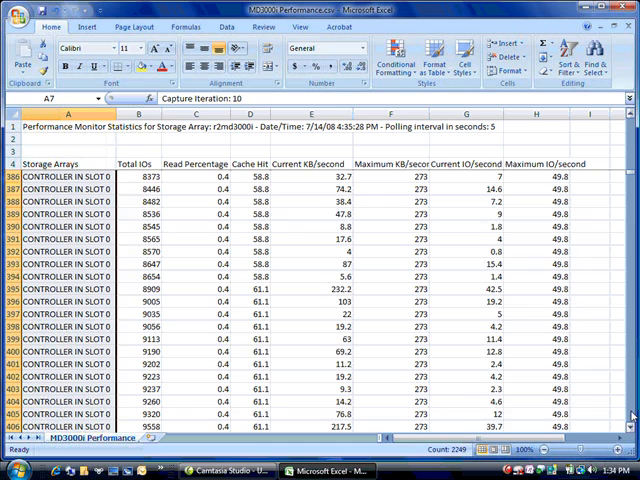
scroll("down", 3)
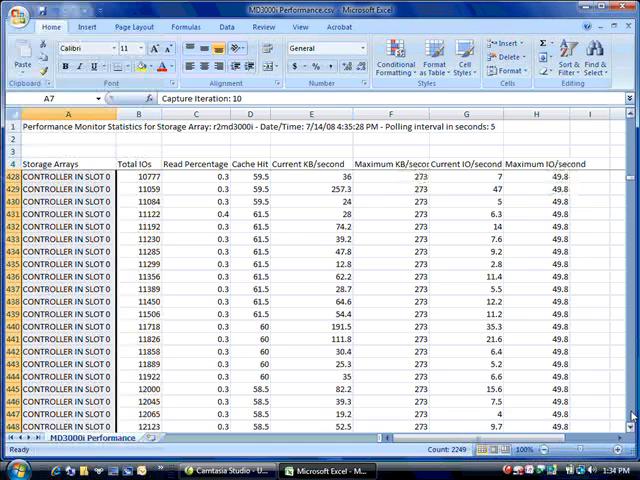
scroll("down", 3)
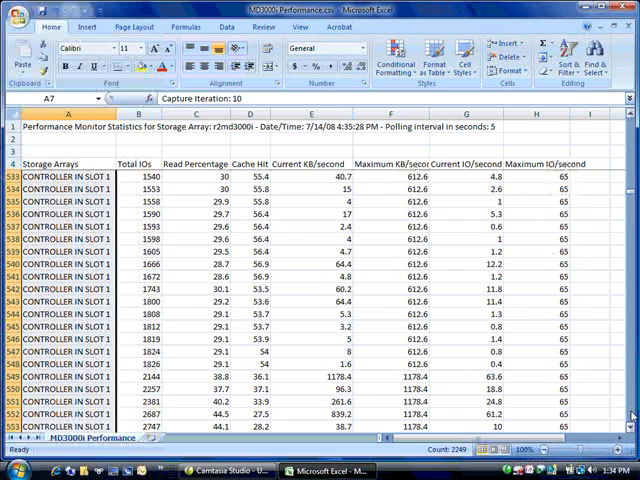
scroll("down", 3)
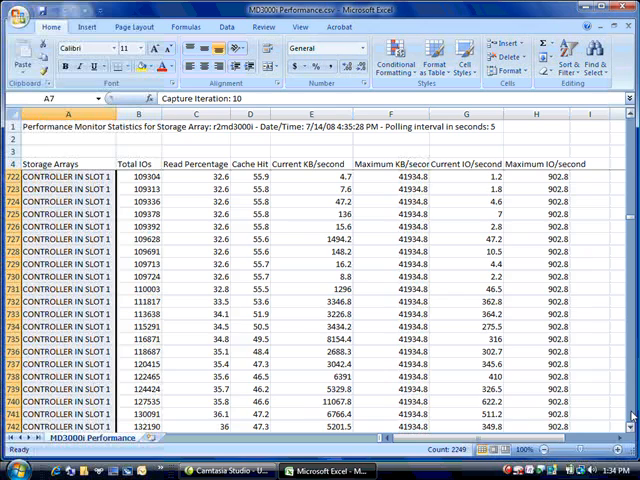
scroll("down", 3)
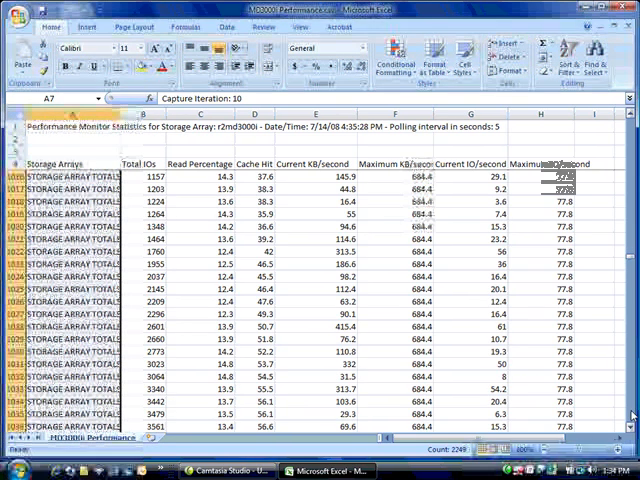
scroll("down", 3)
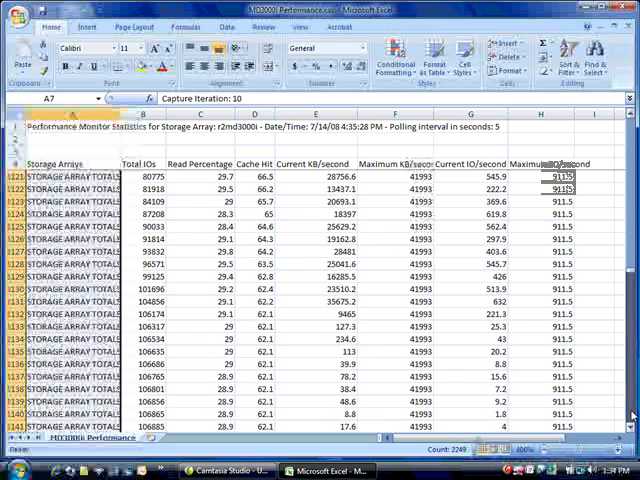
scroll("down", 3)
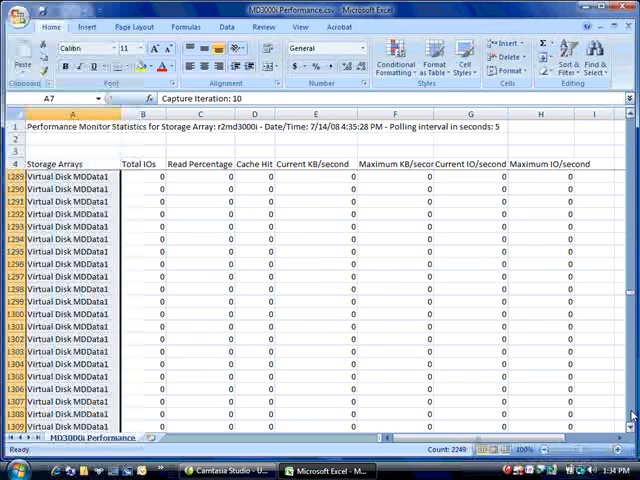
scroll("down", 3)
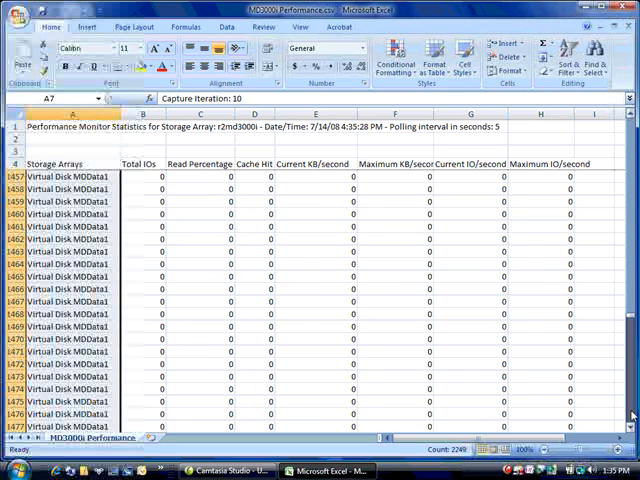
scroll("down", 3)
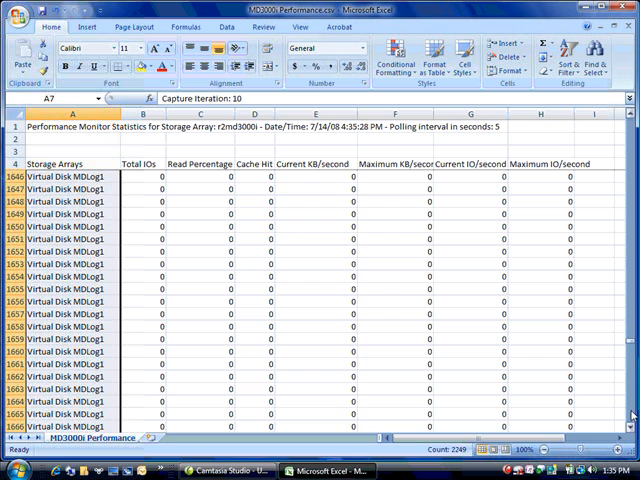
scroll("down", 3)
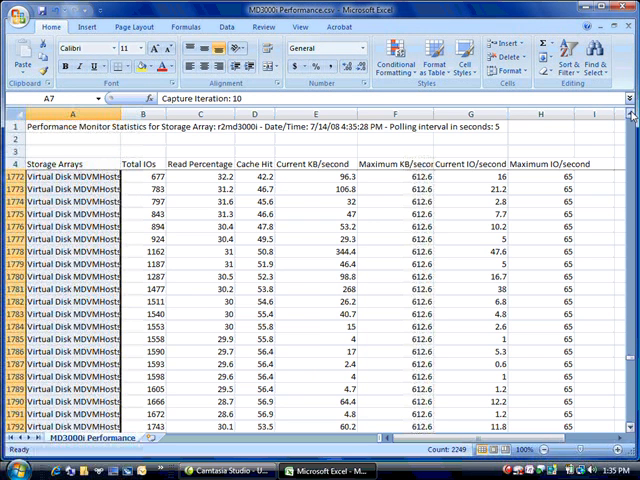
scroll("up", 3)
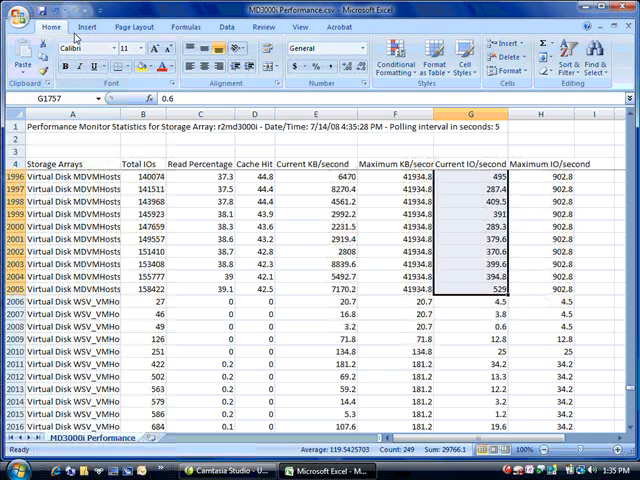
Step: Insert a line chart of Current IO/second and rename Series1 to IO Per Second
left_click(87, 27)
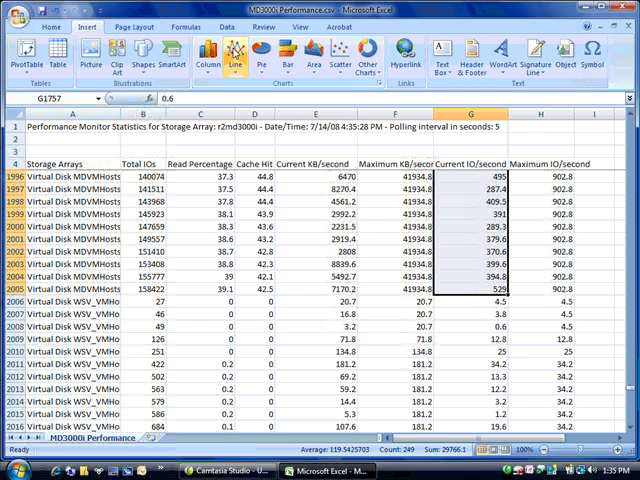
left_click(234, 52)
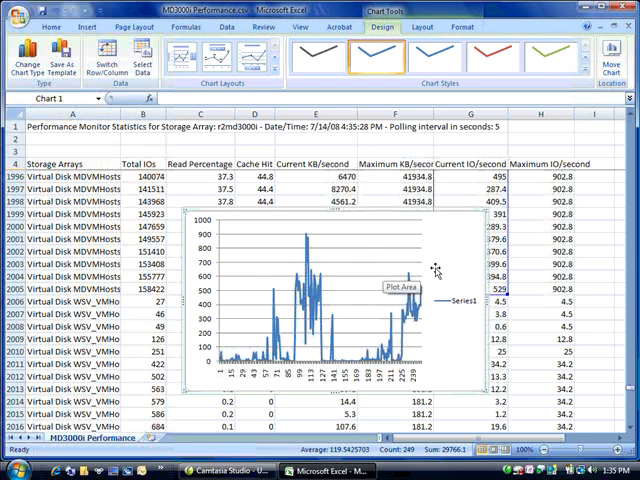
right_click(435, 270)
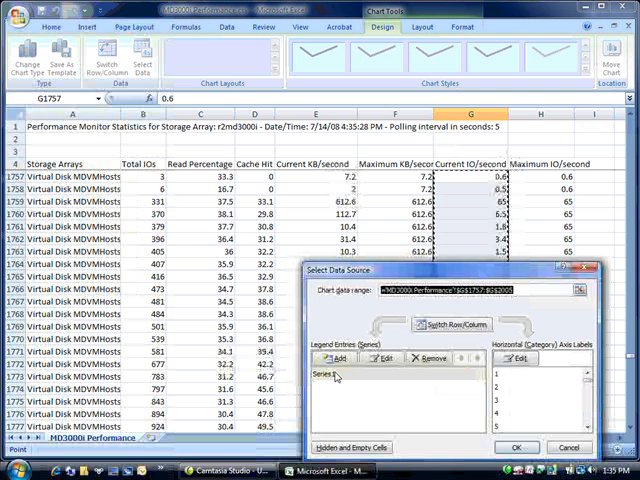
left_click(382, 358)
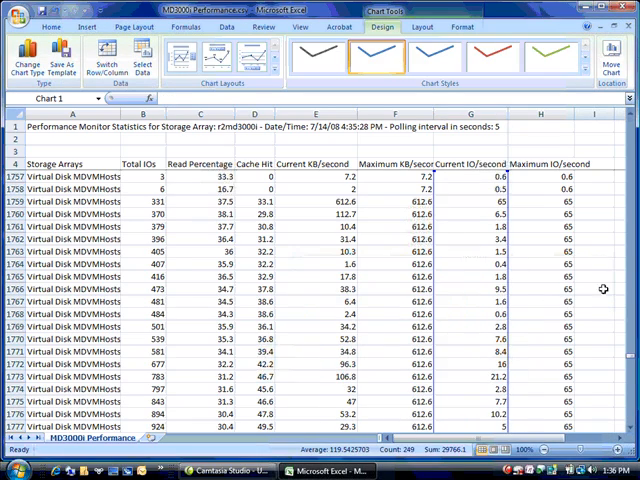
scroll("up", 3)
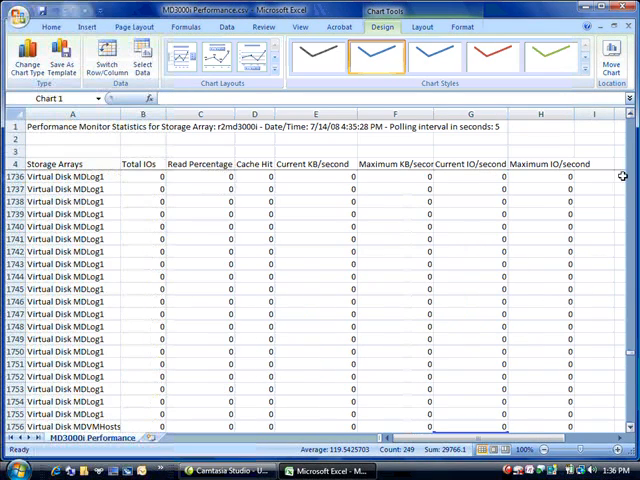
scroll("down", 3)
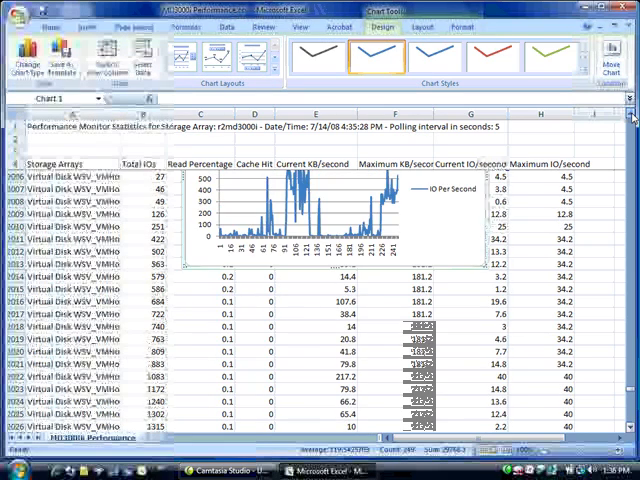
Step: Add a KB Per Second series using Current KB/second values E1757:E2005
scroll("up", 3)
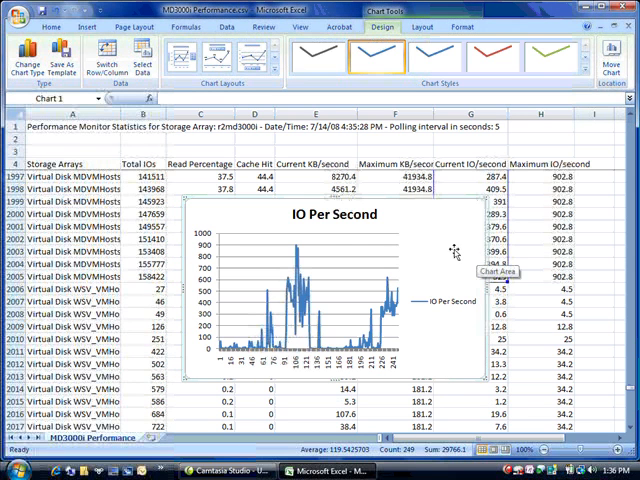
mouse_move(435, 253)
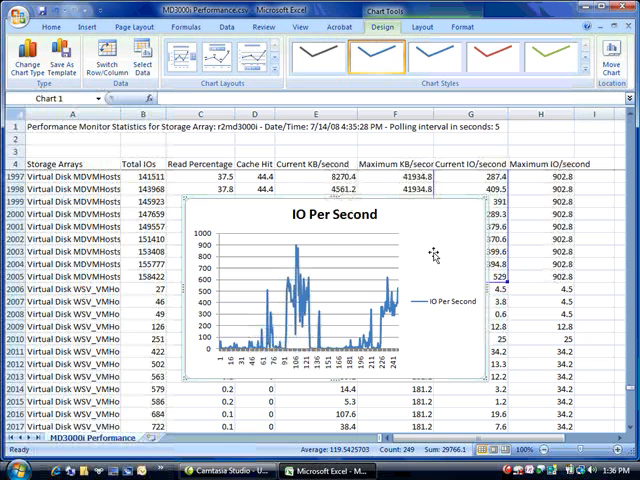
right_click(430, 255)
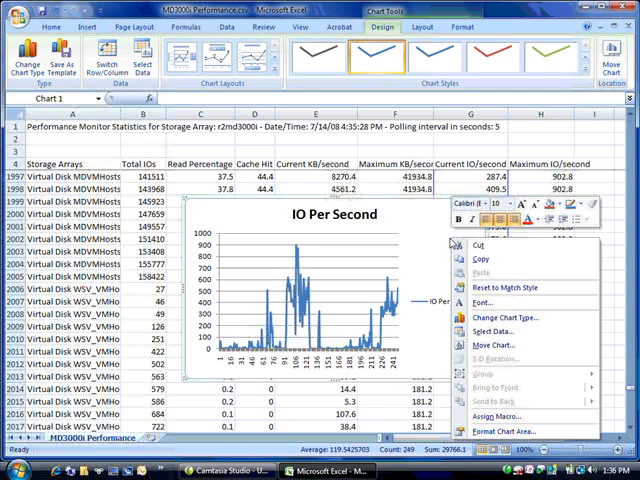
left_click(494, 331)
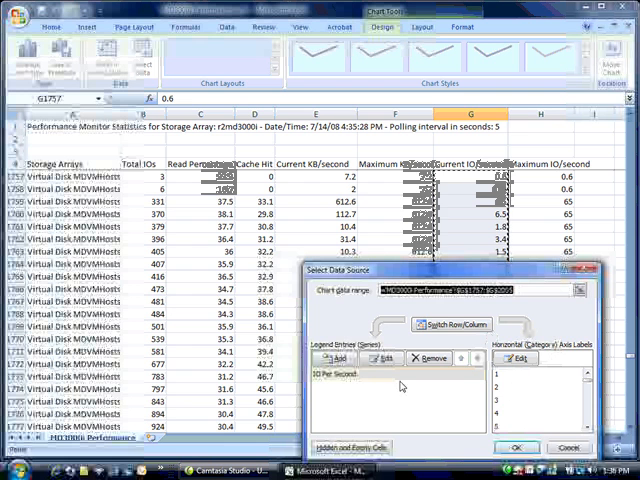
left_click(386, 358)
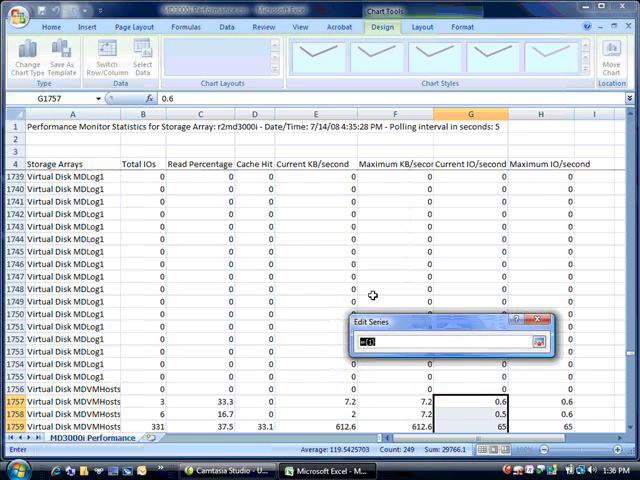
scroll("down", 3)
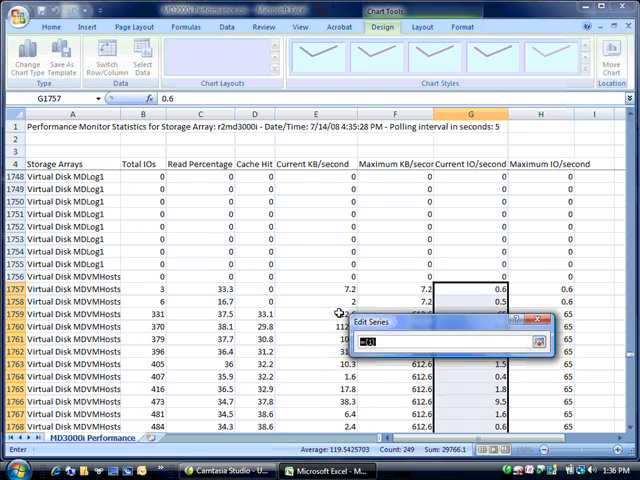
left_click(316, 289)
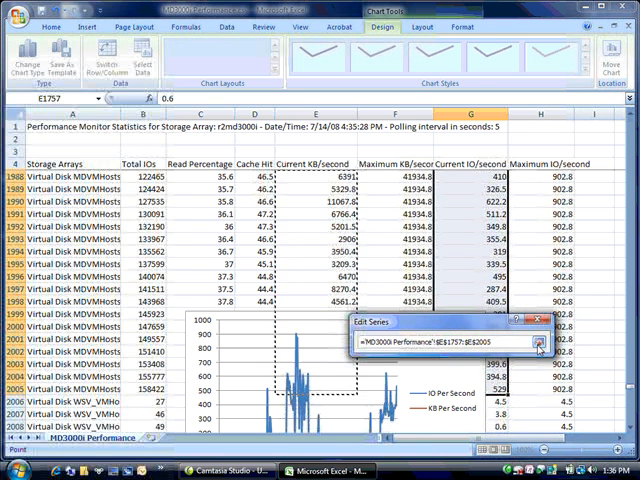
left_click(538, 344)
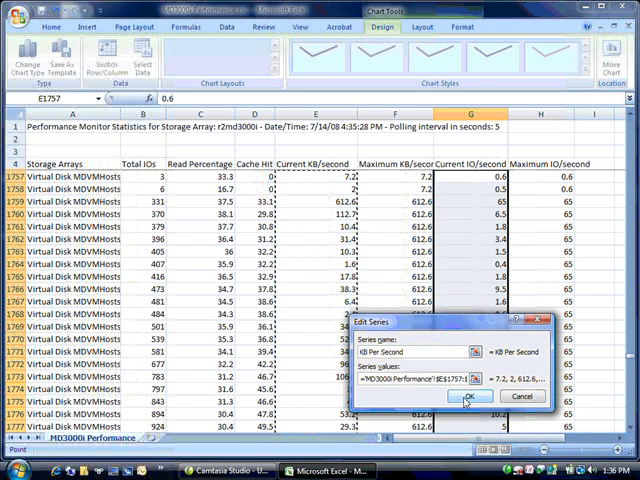
left_click(467, 396)
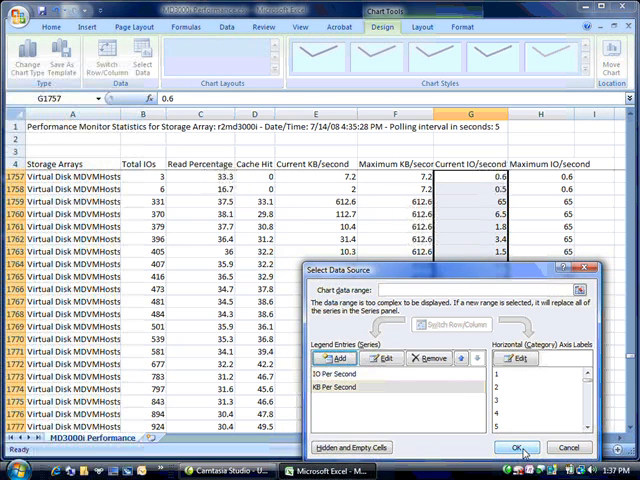
left_click(518, 447)
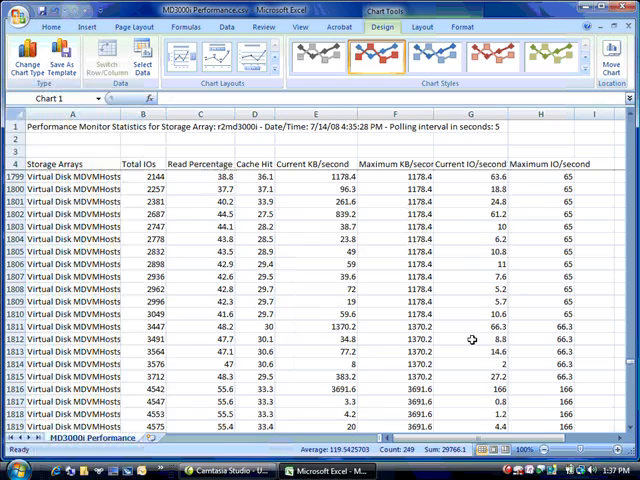
Step: Plot the KB Per Second series on a secondary axis
scroll("down", 3)
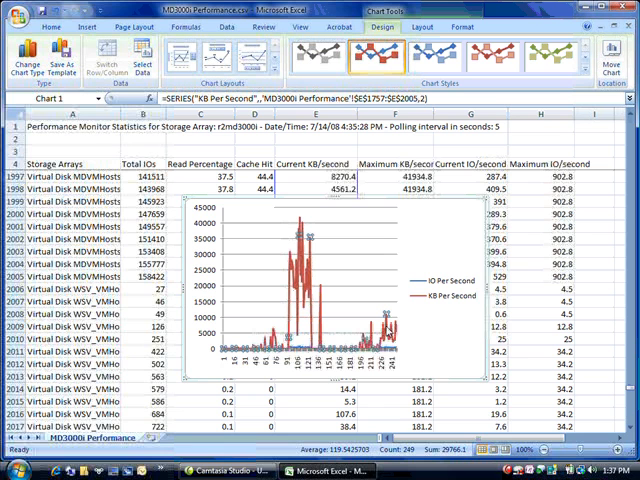
right_click(385, 320)
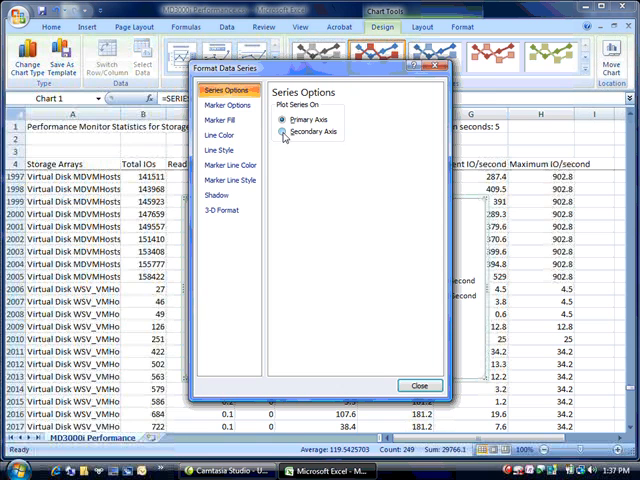
left_click(286, 134)
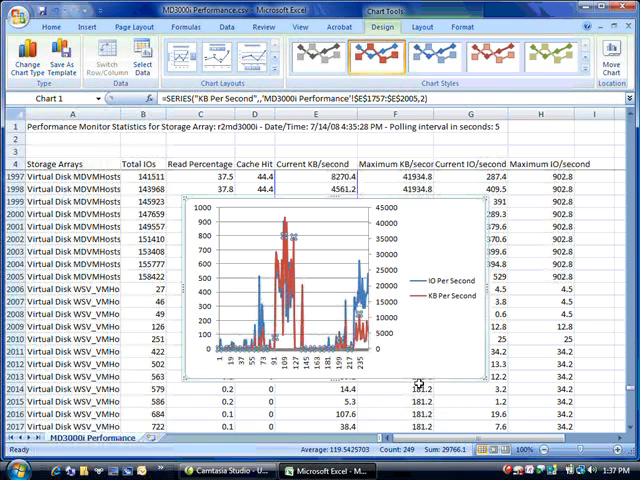
scroll("up", 3)
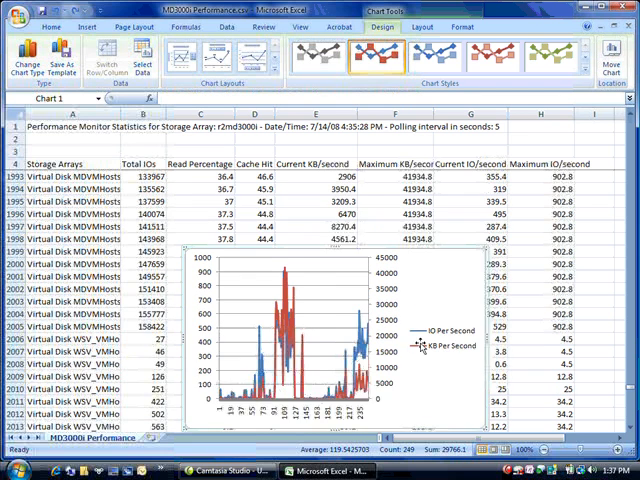
scroll("down", 3)
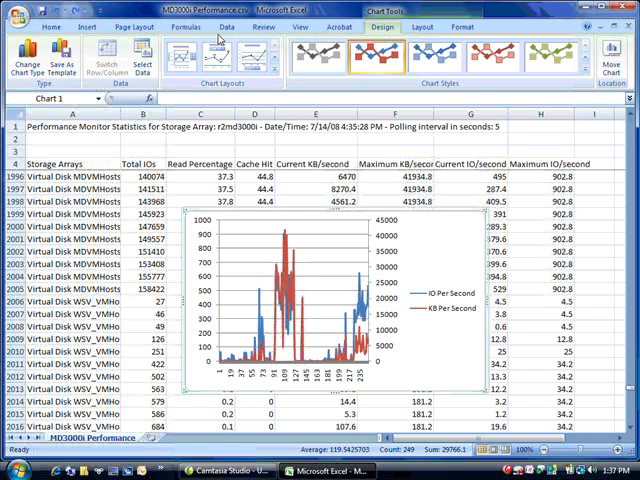
mouse_move(373, 37)
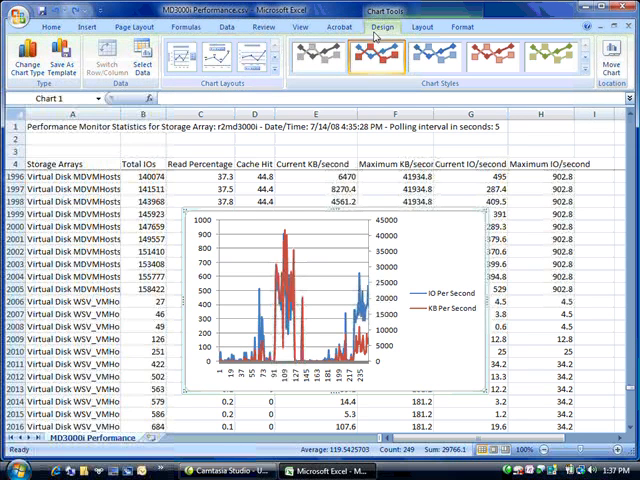
Step: Give the primary vertical axis the rotated title 'IO Per Second'
left_click(422, 27)
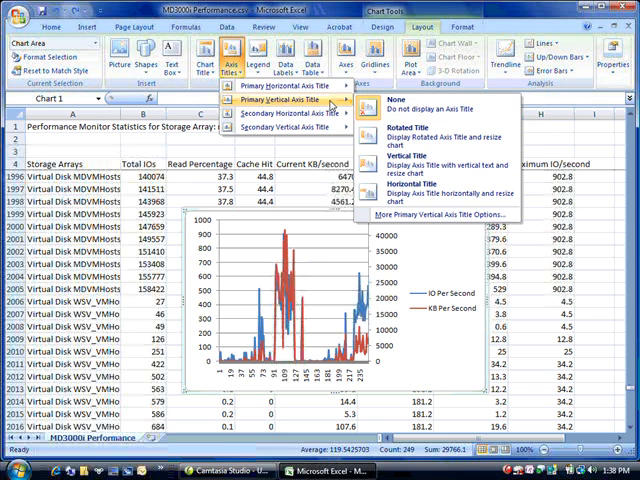
mouse_move(430, 134)
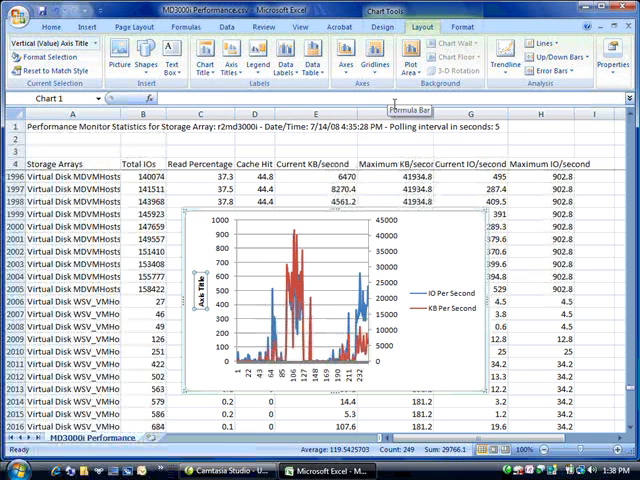
type("IO Per Second")
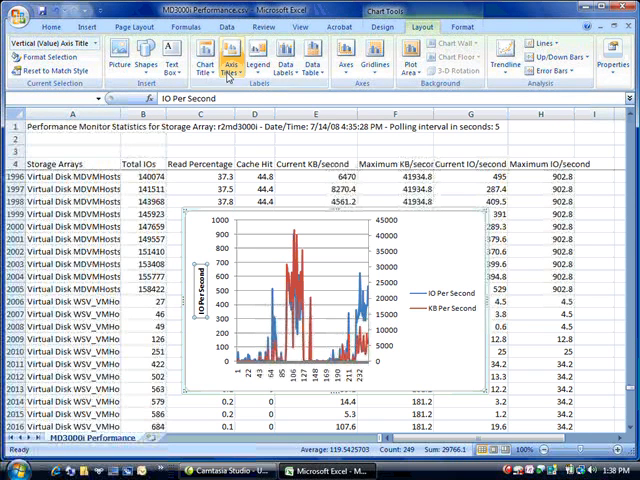
left_click(231, 55)
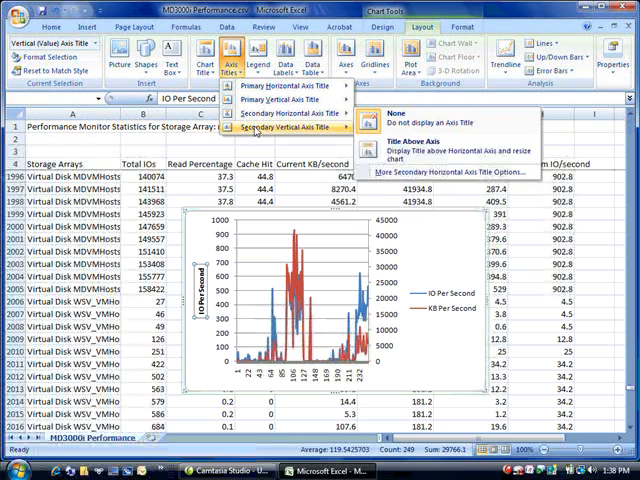